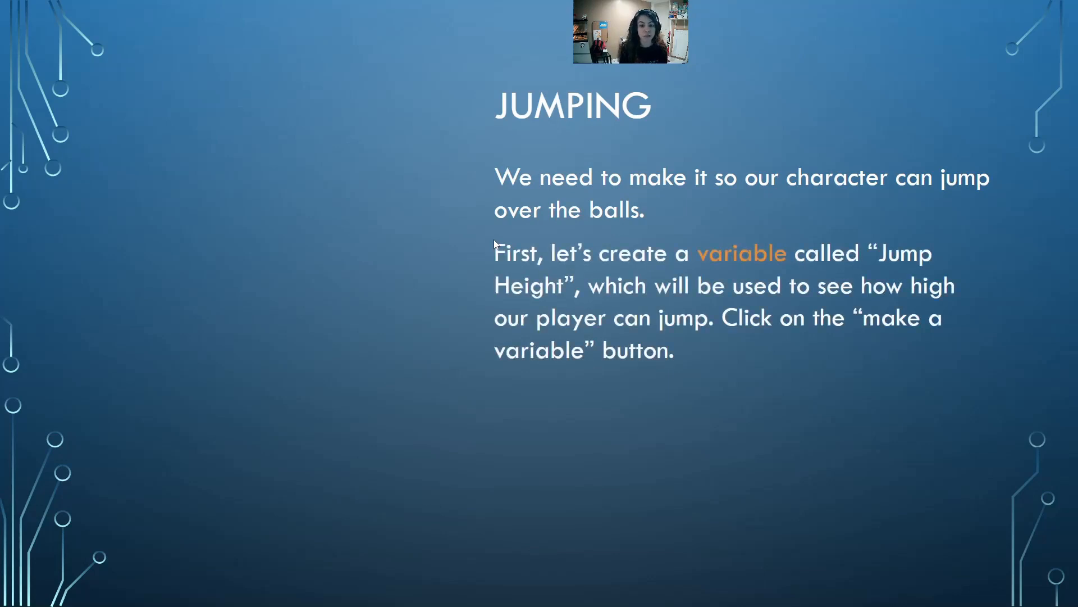
mouse_move(447, 191)
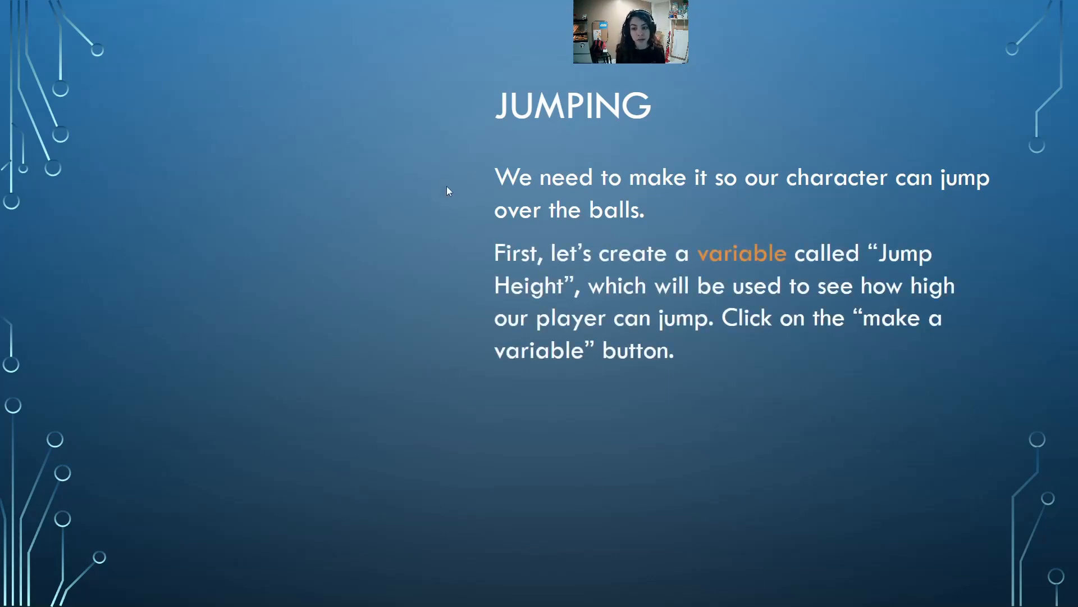
mouse_move(412, 200)
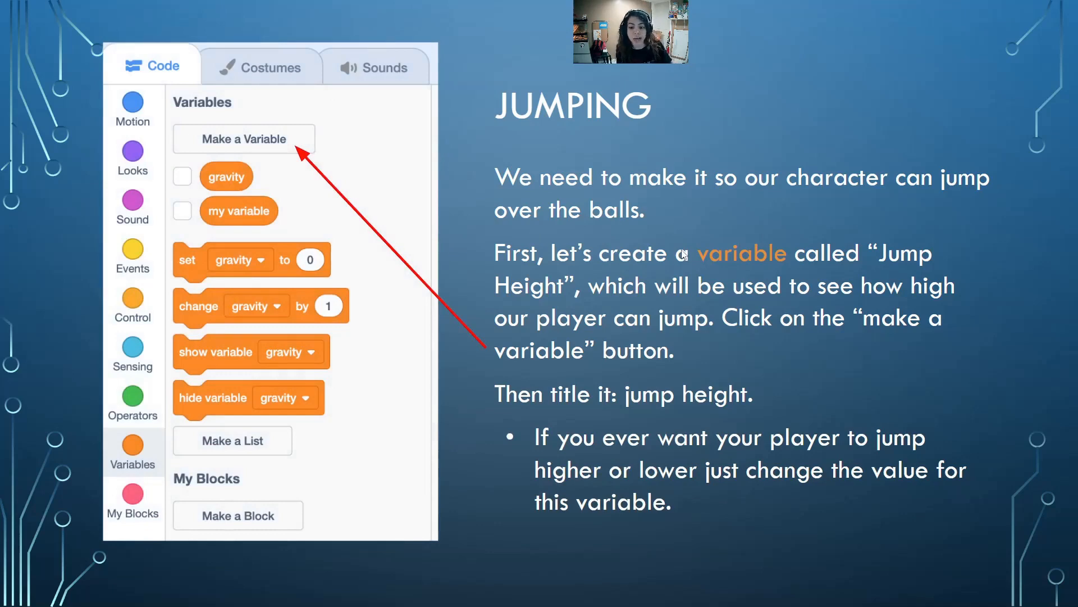
- Create a new variable named 'jump height' for all sprites
left_click(244, 138)
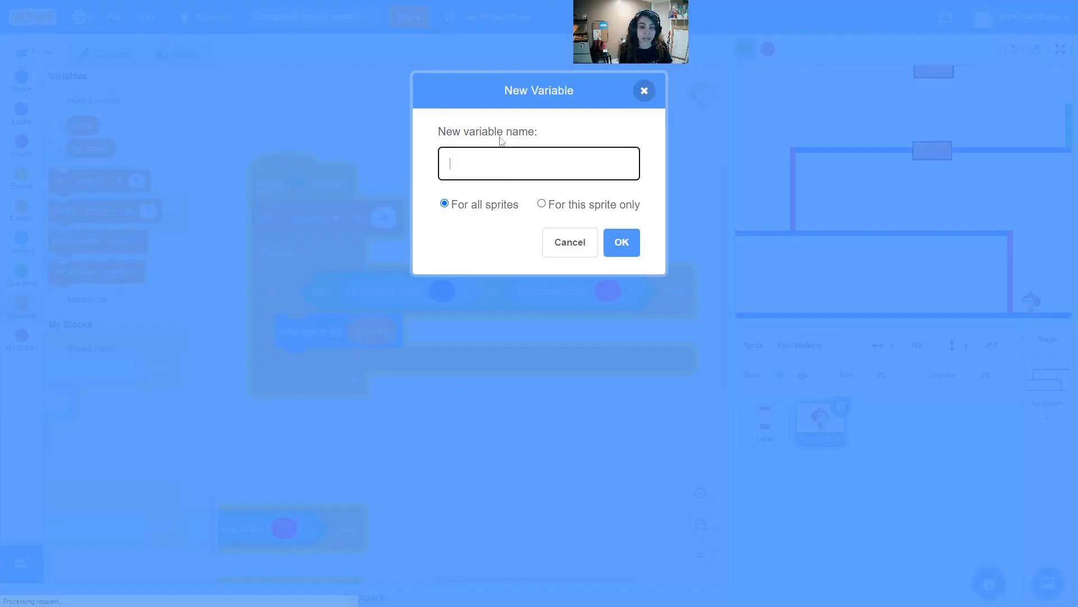
type("jump")
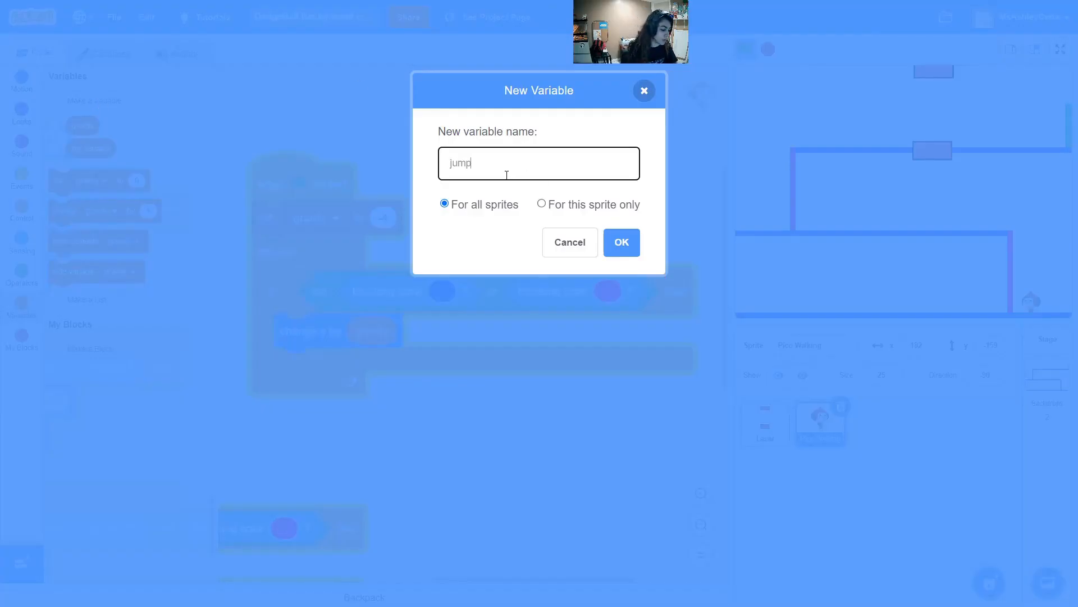
type("height")
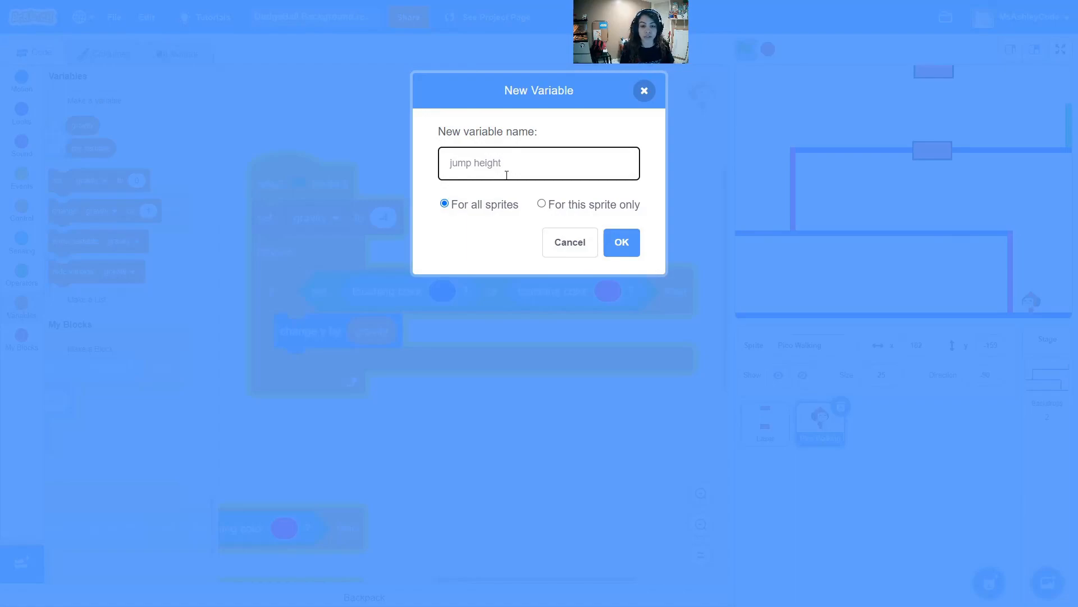
left_click(620, 243)
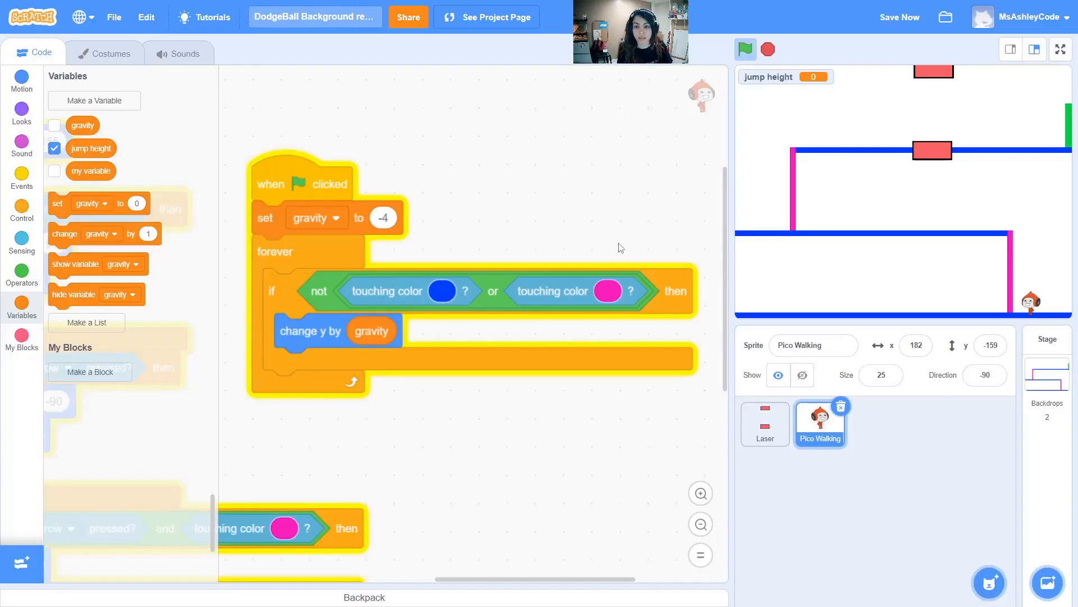
mouse_move(831, 127)
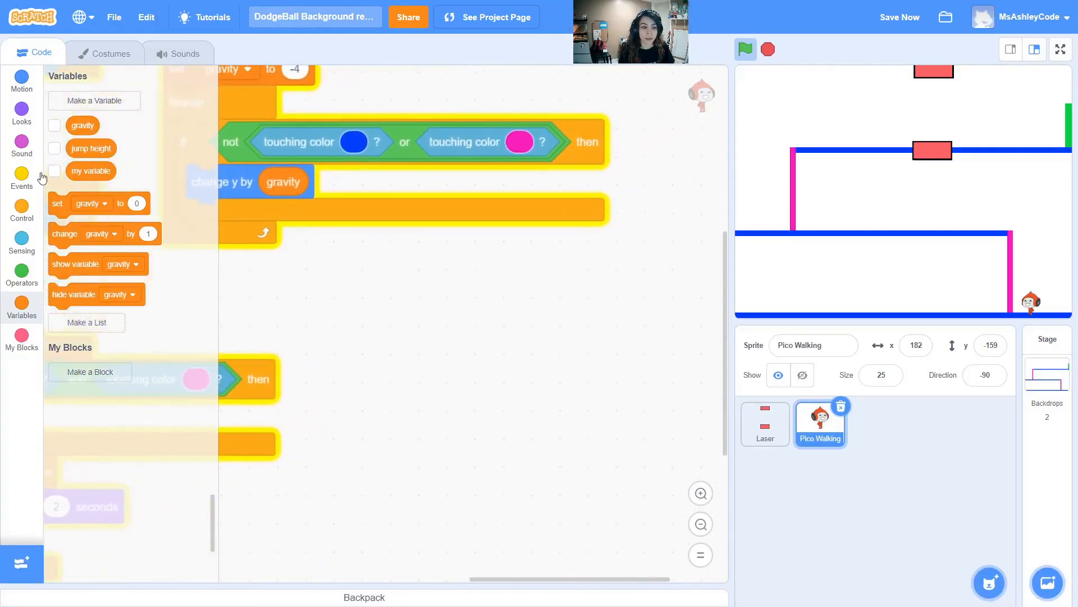
- Begin a 'when space key pressed' script that sets jump height to 11
left_click(21, 173)
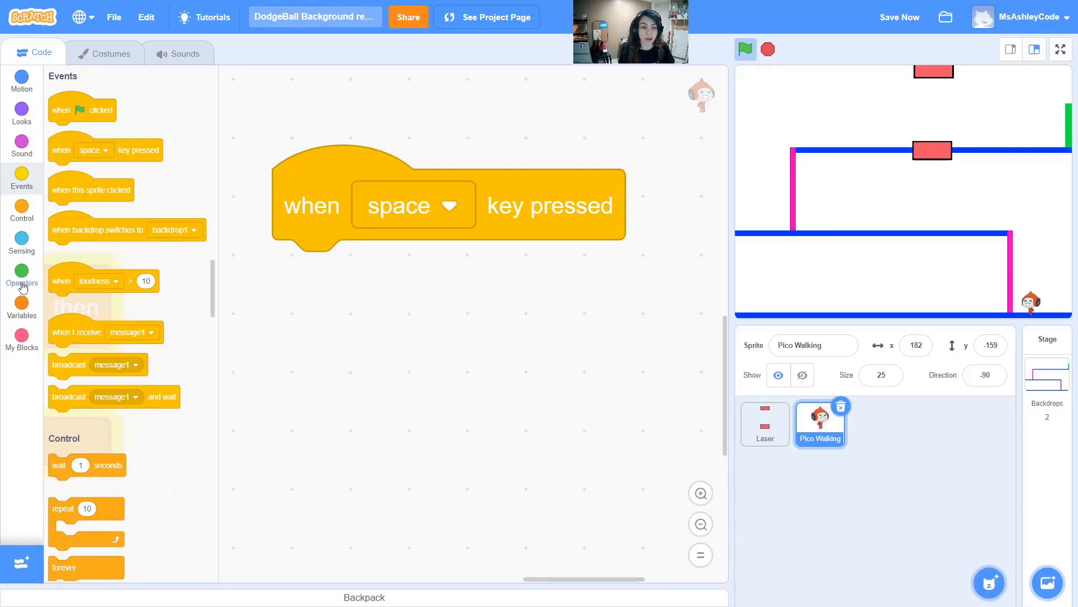
left_click(21, 306)
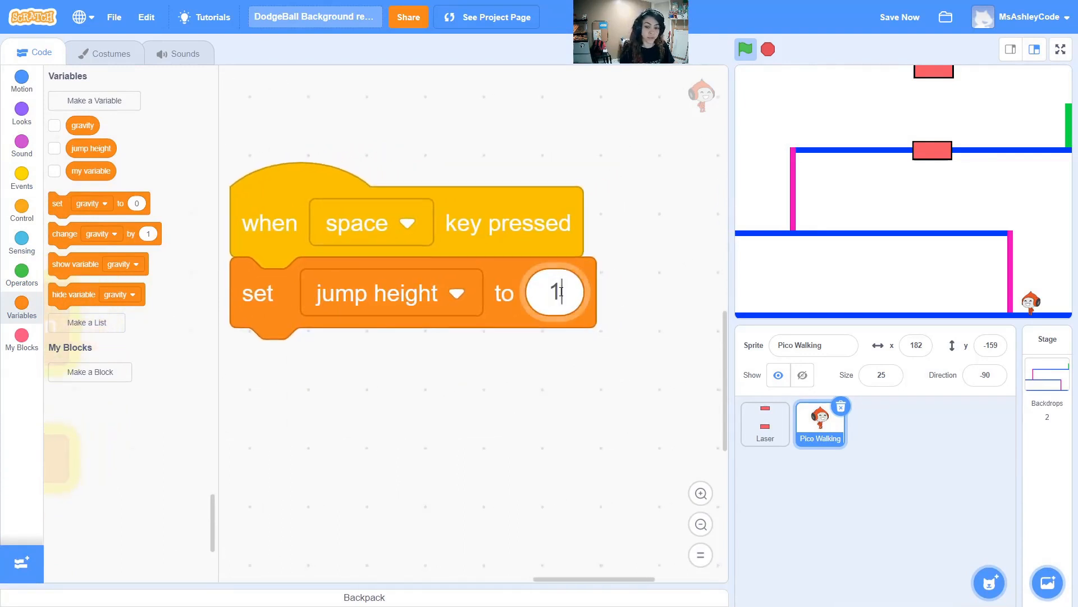
type("1")
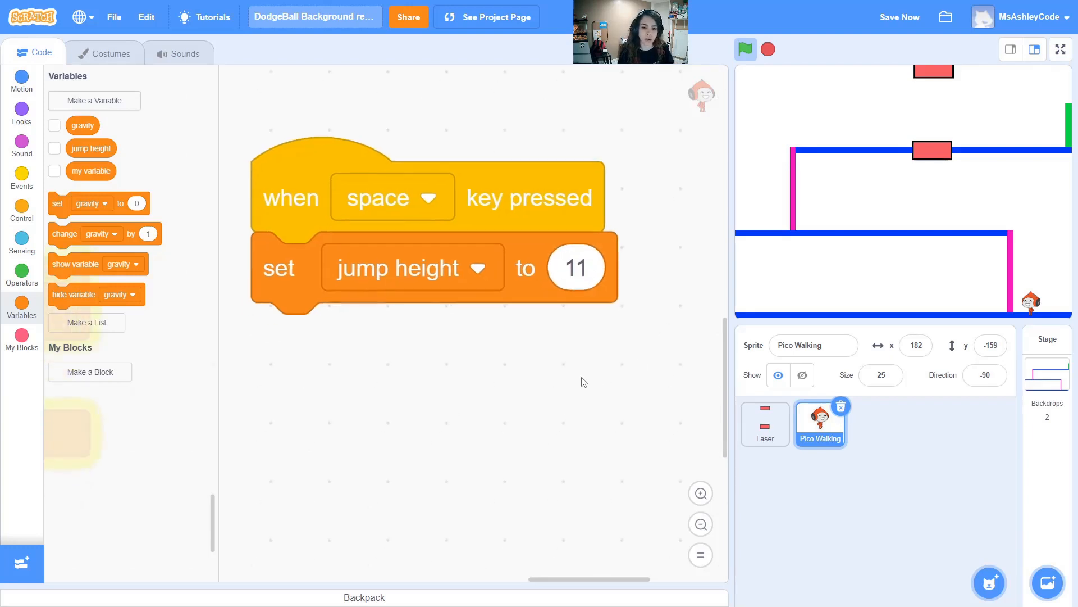
mouse_move(496, 283)
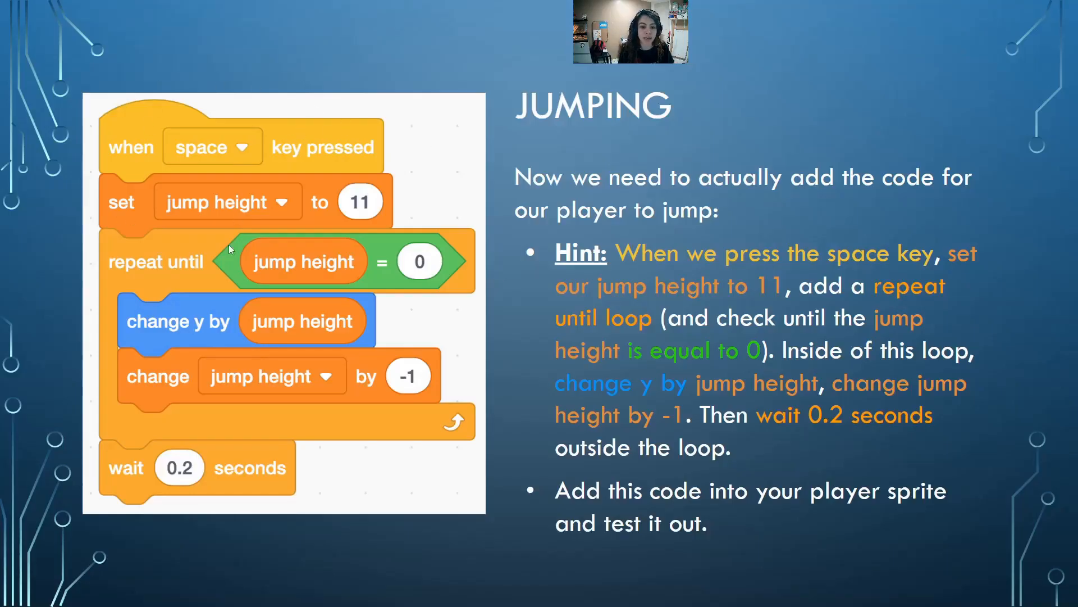
mouse_move(486, 176)
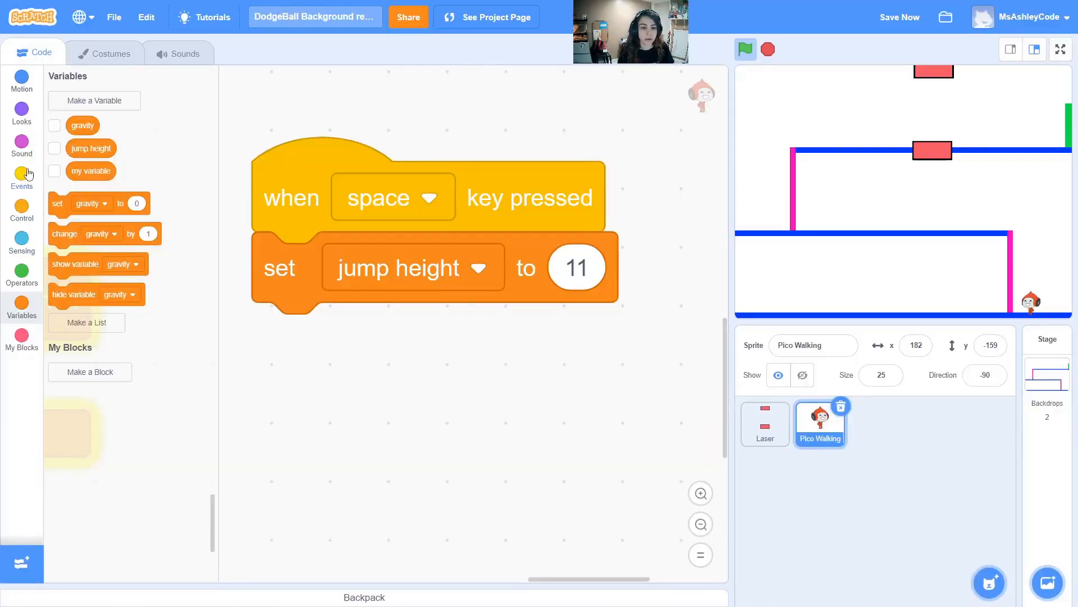
- Add a 'repeat until jump height = 0' loop containing a 'change y by 10' block
left_click(21, 211)
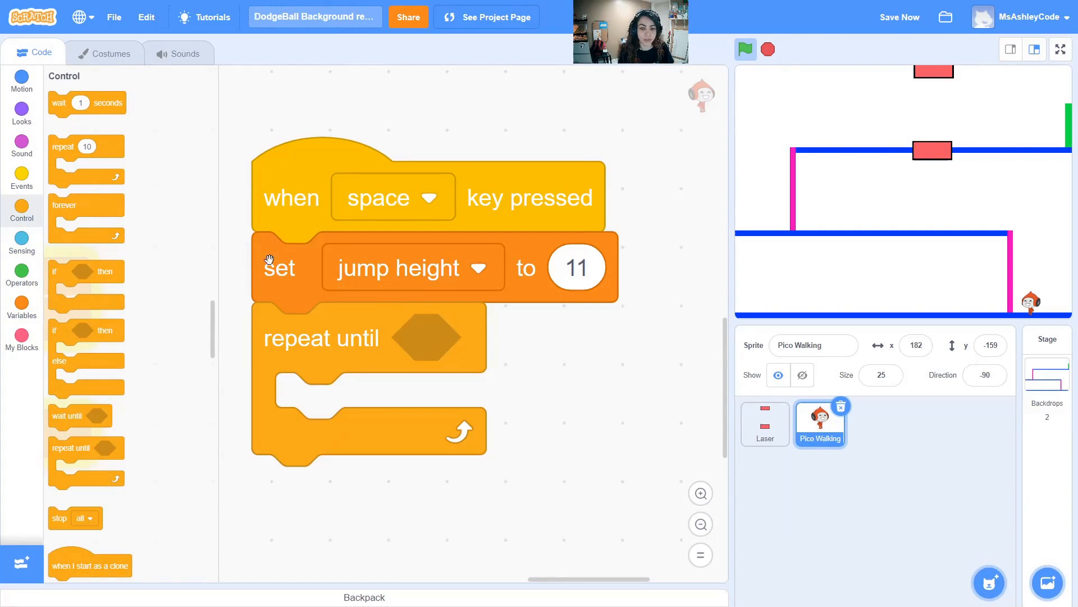
left_click(21, 270)
type("0")
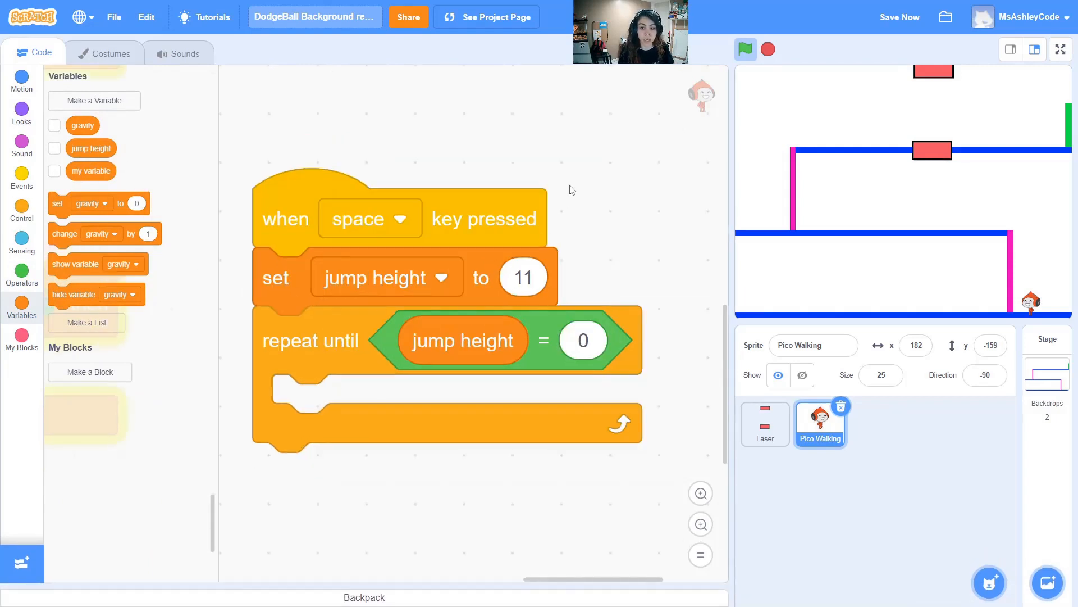
left_click(583, 340)
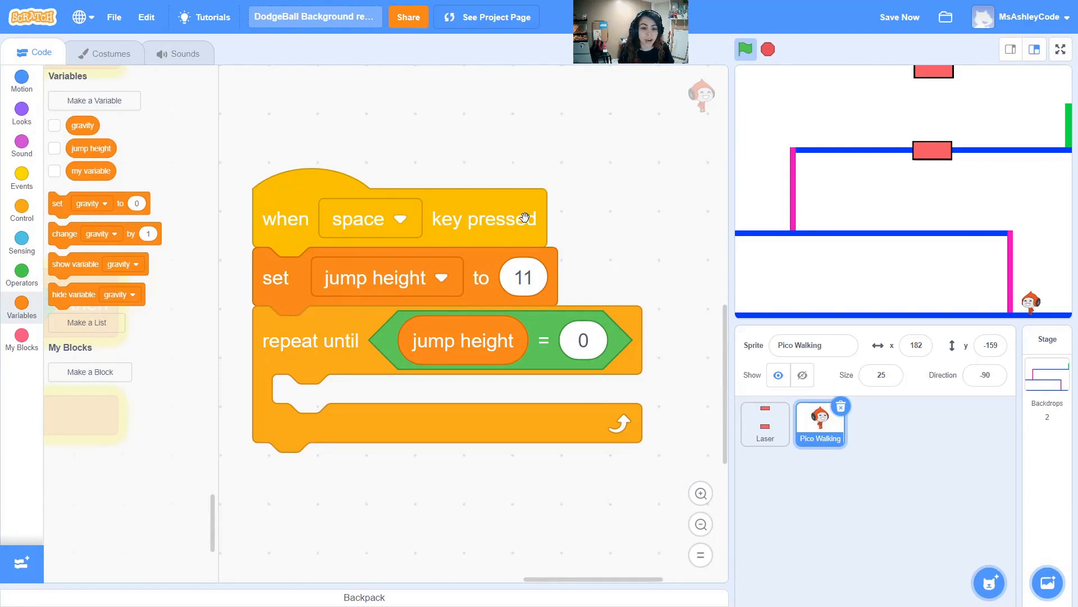
mouse_move(354, 212)
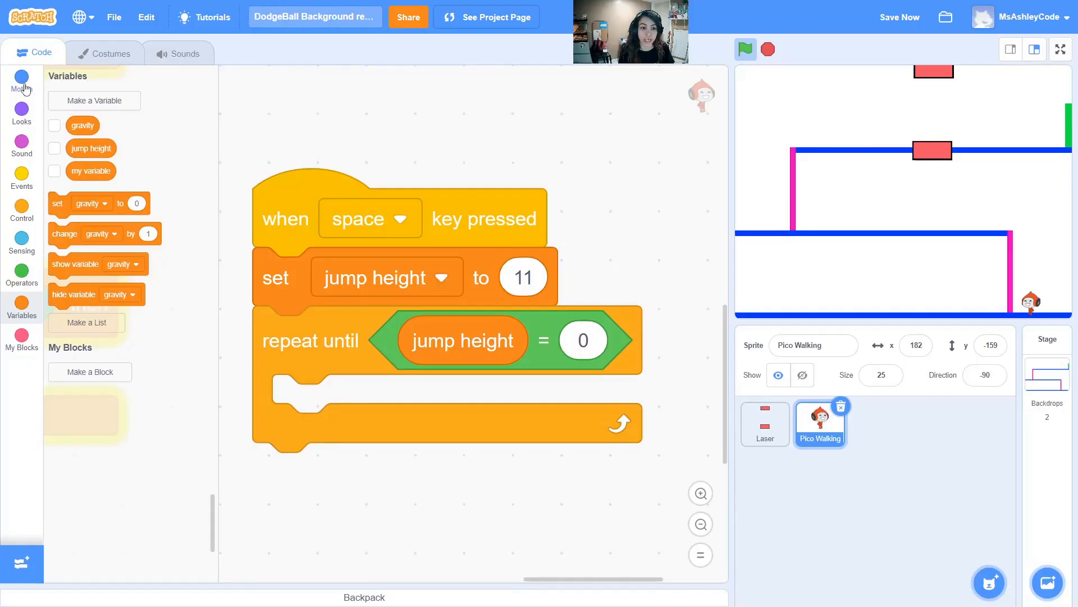
left_click(21, 75)
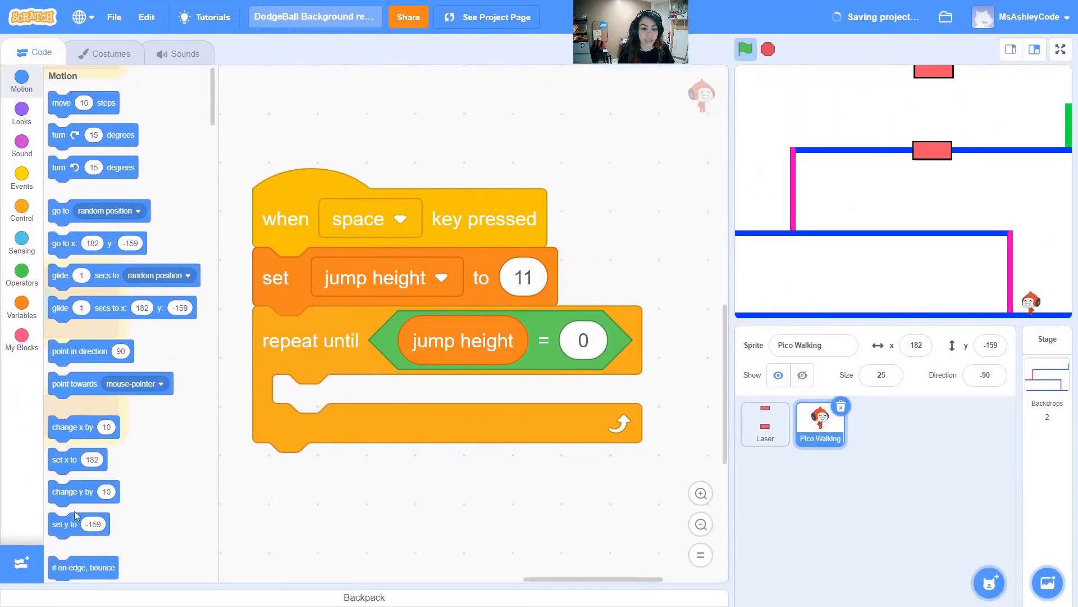
left_click_drag(82, 491, 337, 403)
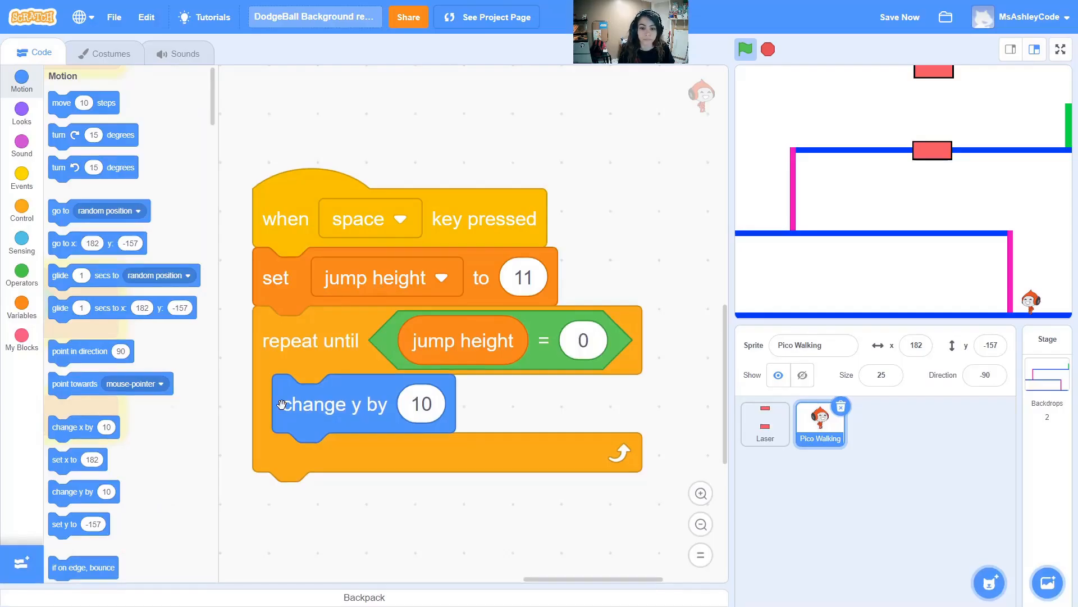
- Make the loop's motion block change y by the jump height reporter
left_click(21, 308)
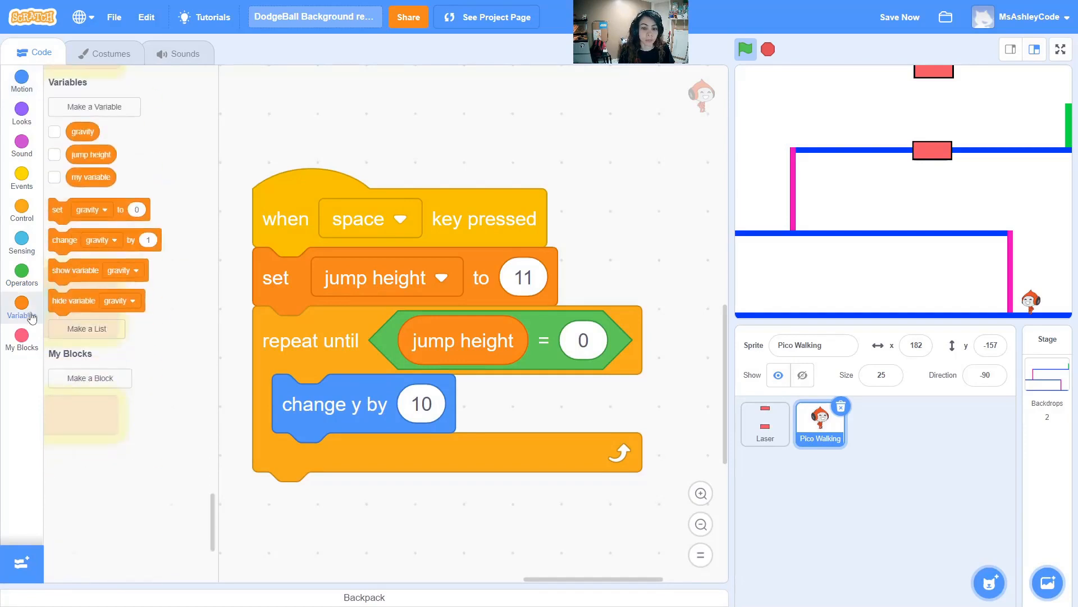
left_click_drag(91, 148, 501, 418)
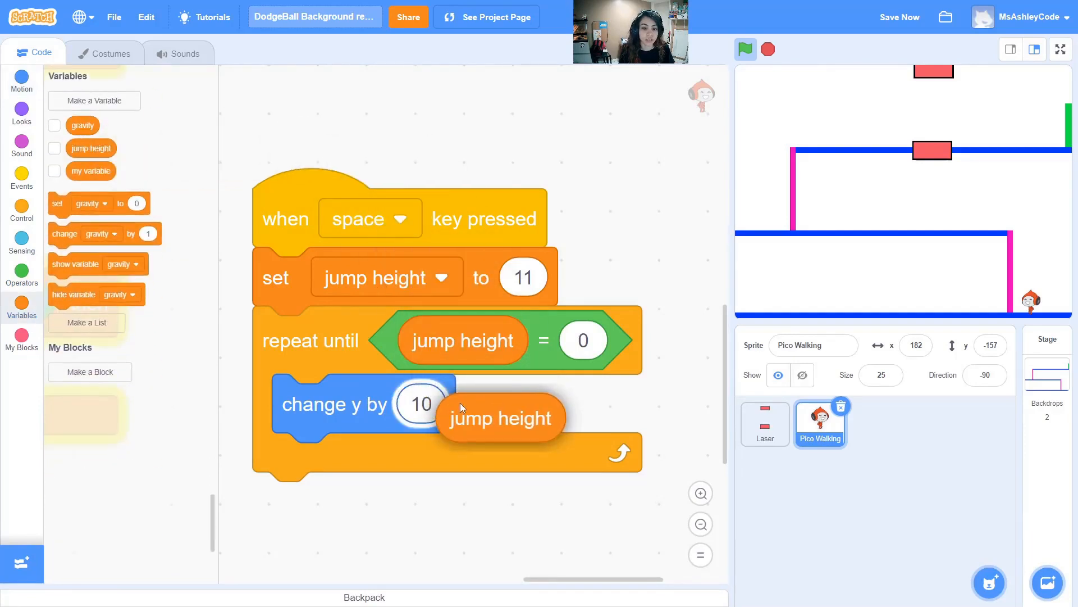
left_click_drag(501, 418, 462, 404)
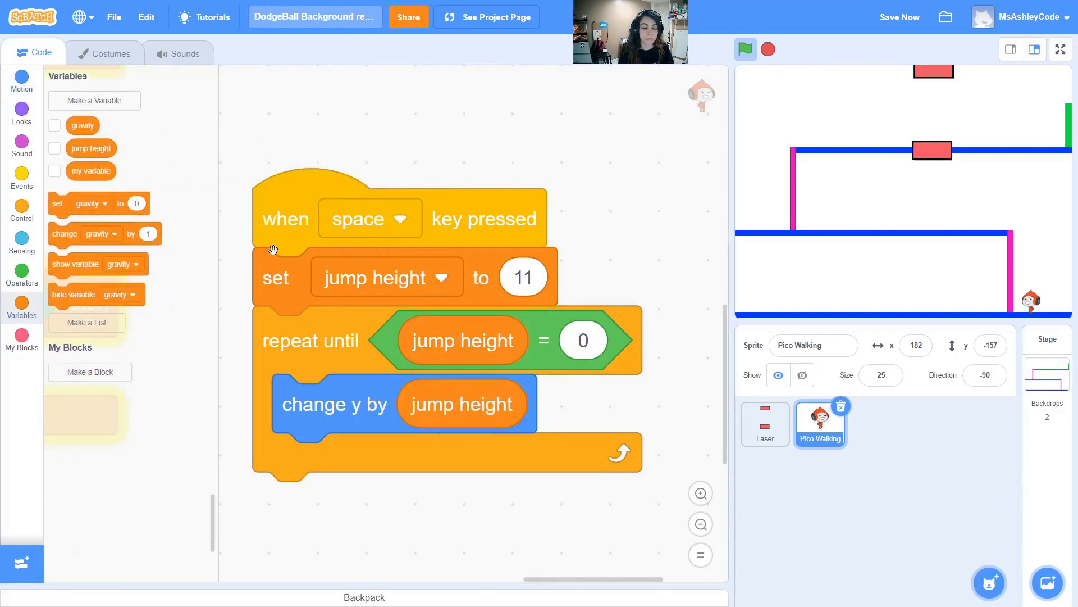
mouse_move(115, 142)
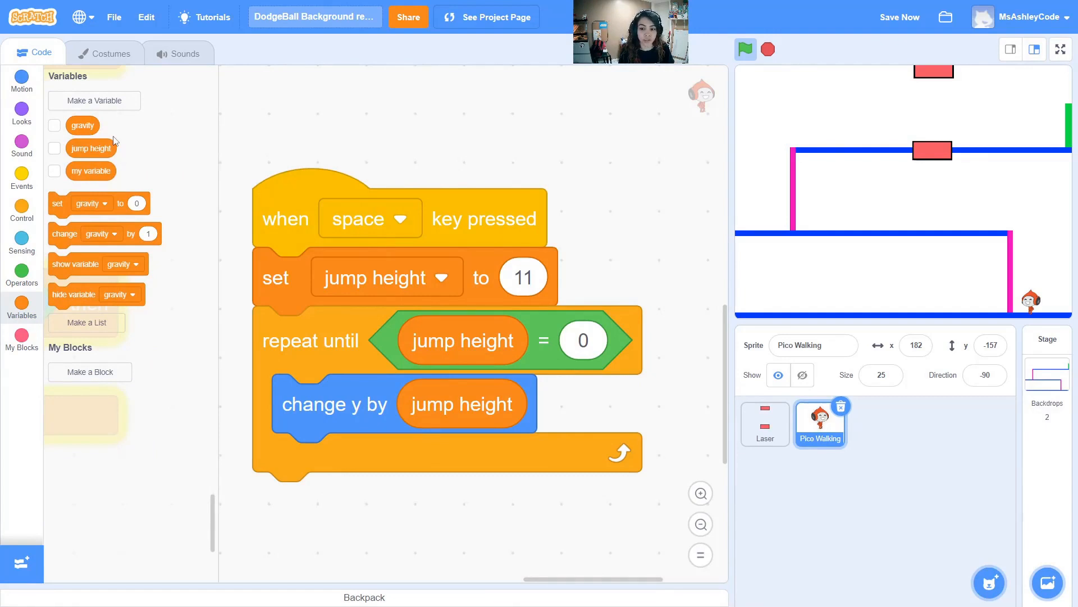
mouse_move(253, 269)
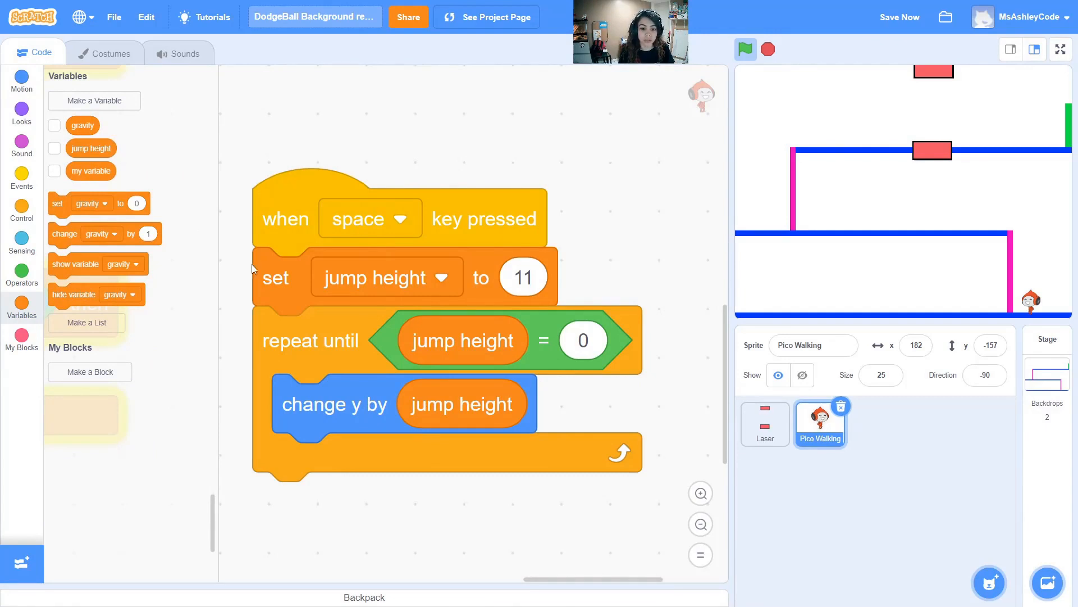
left_click(22, 78)
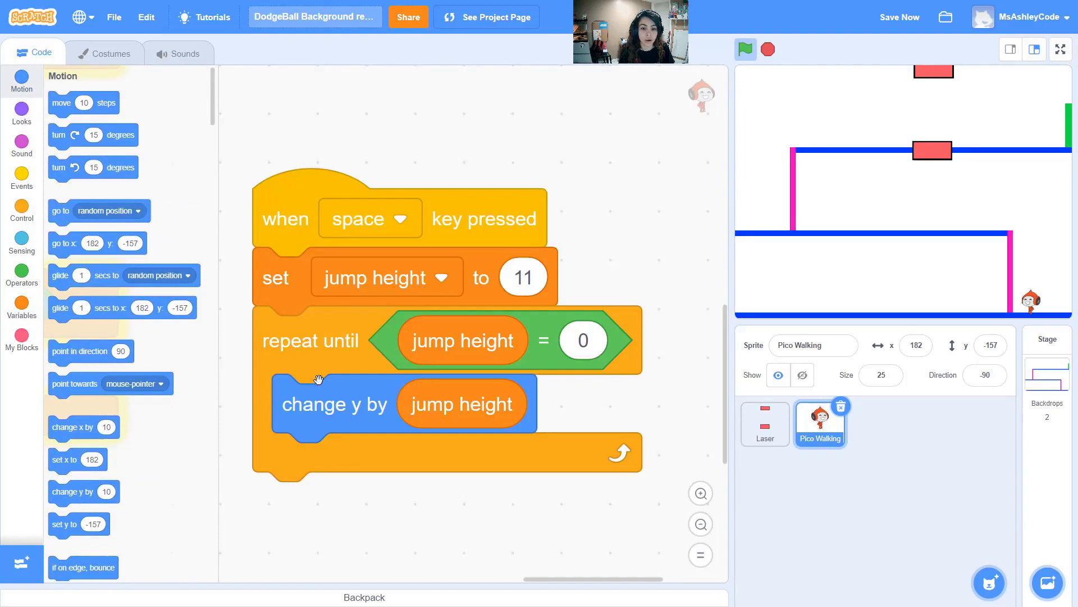
mouse_move(411, 332)
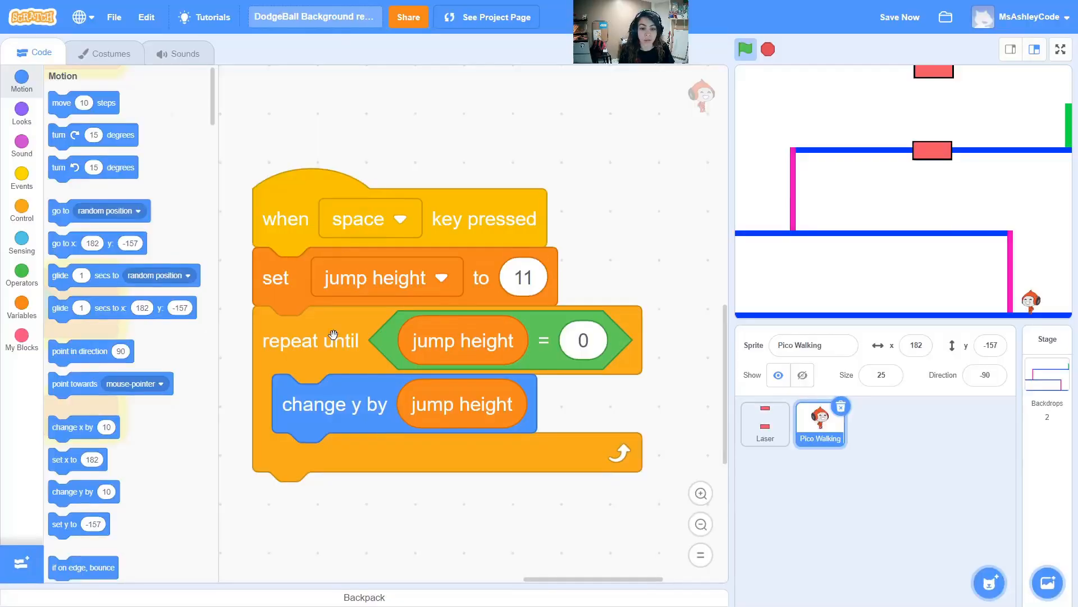
mouse_move(563, 411)
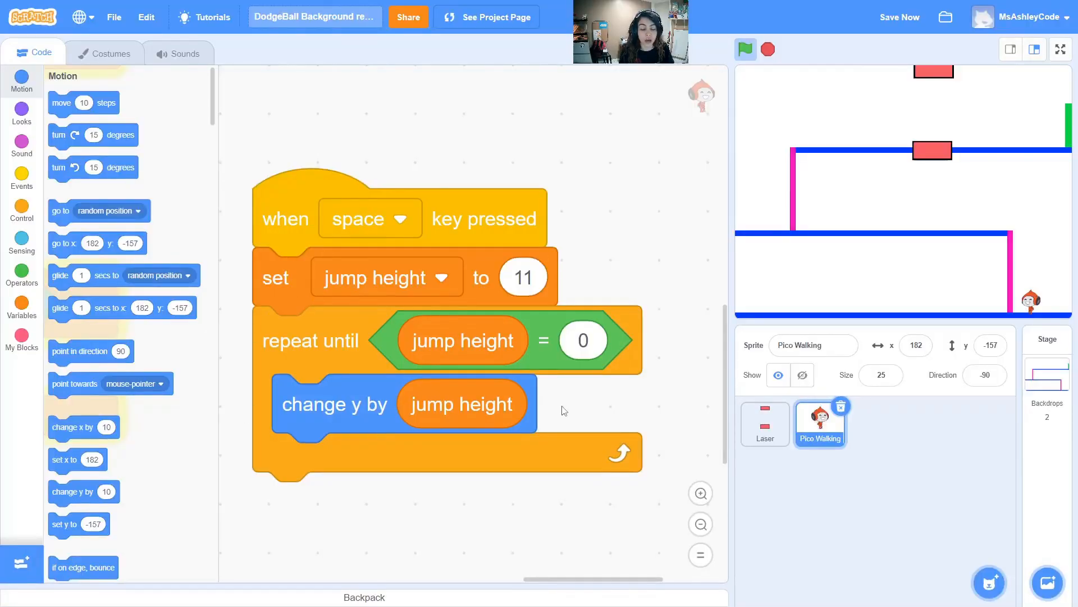
mouse_move(27, 293)
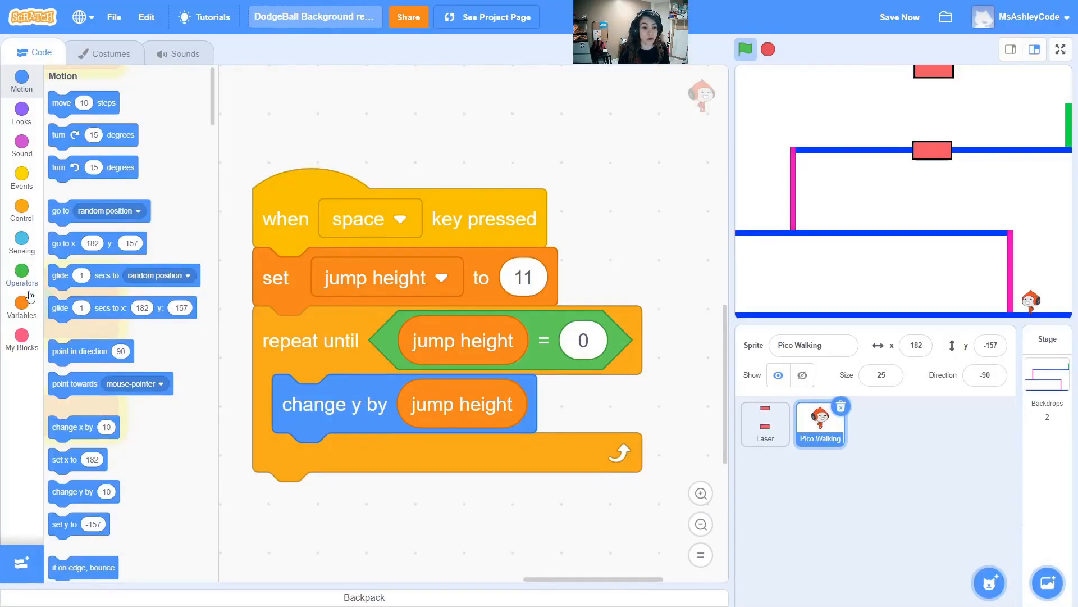
- Add 'change jump height by -1' inside the loop and a 0.2 second wait after it
left_click(21, 301)
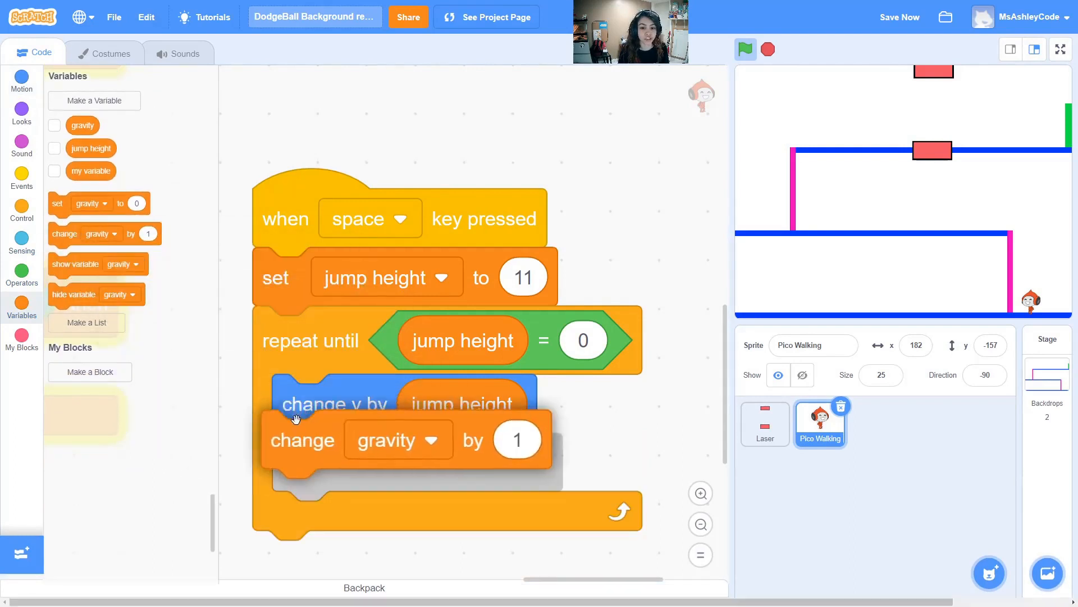
left_click(426, 440)
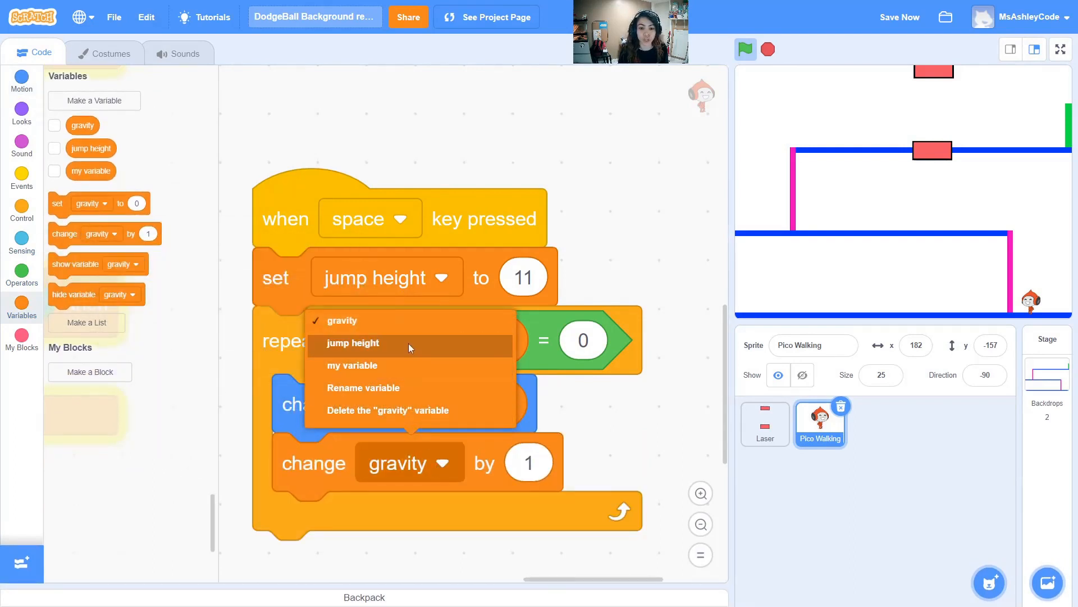
left_click(351, 344)
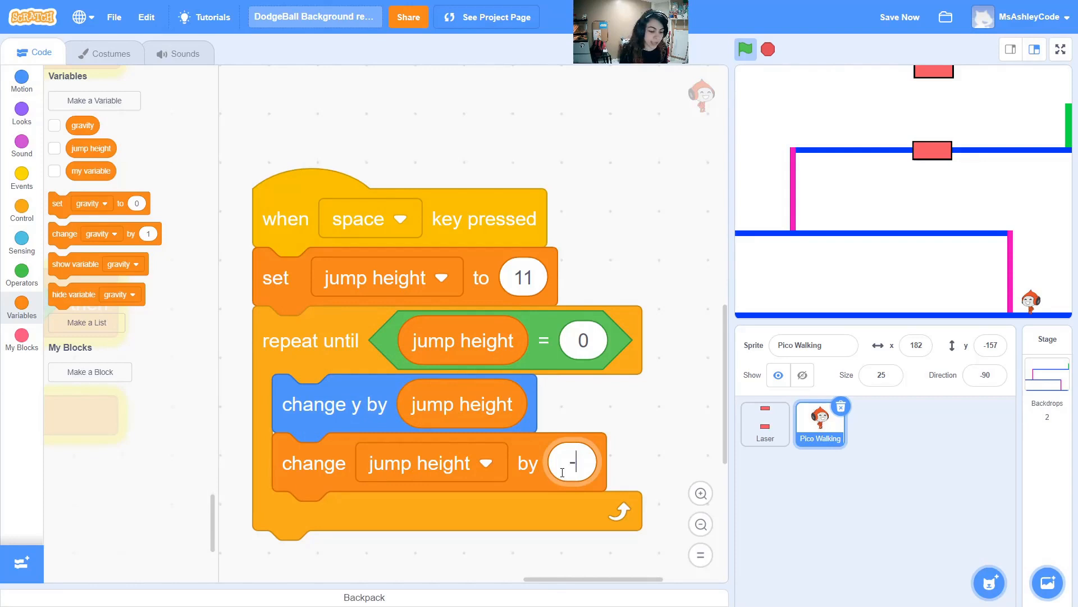
type("1")
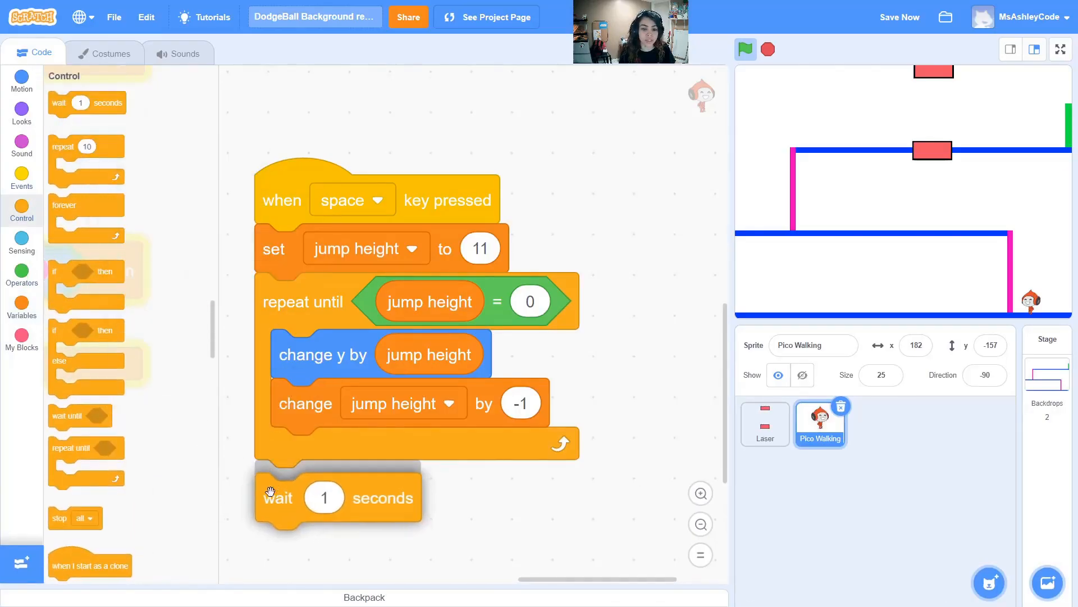
type("0.2")
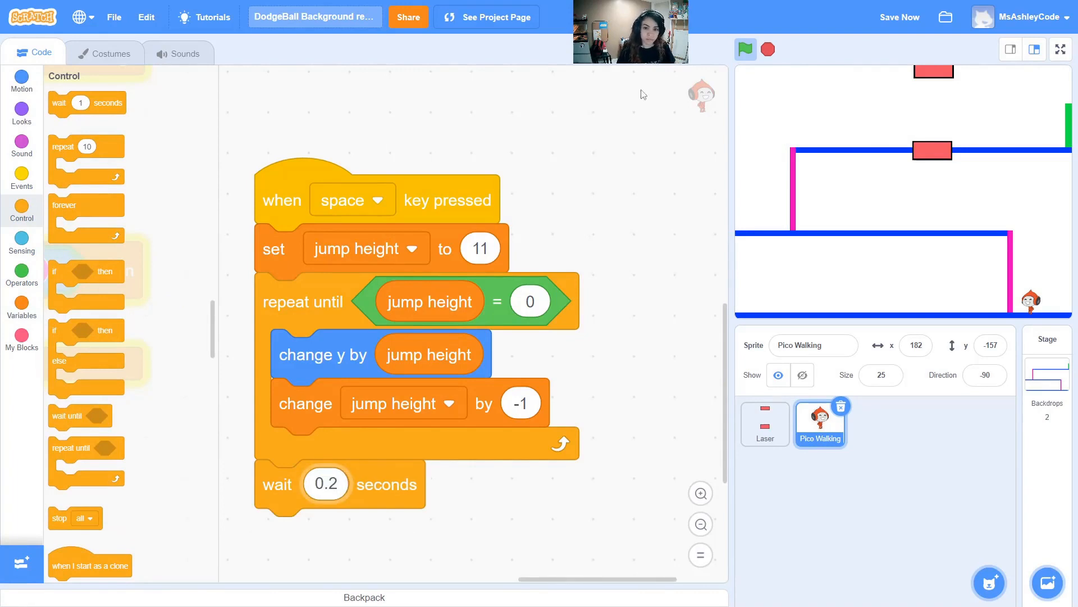
- Set the starting jump height to 15, run the project to test, then advance to the Dodging Balls slide
left_click(744, 48)
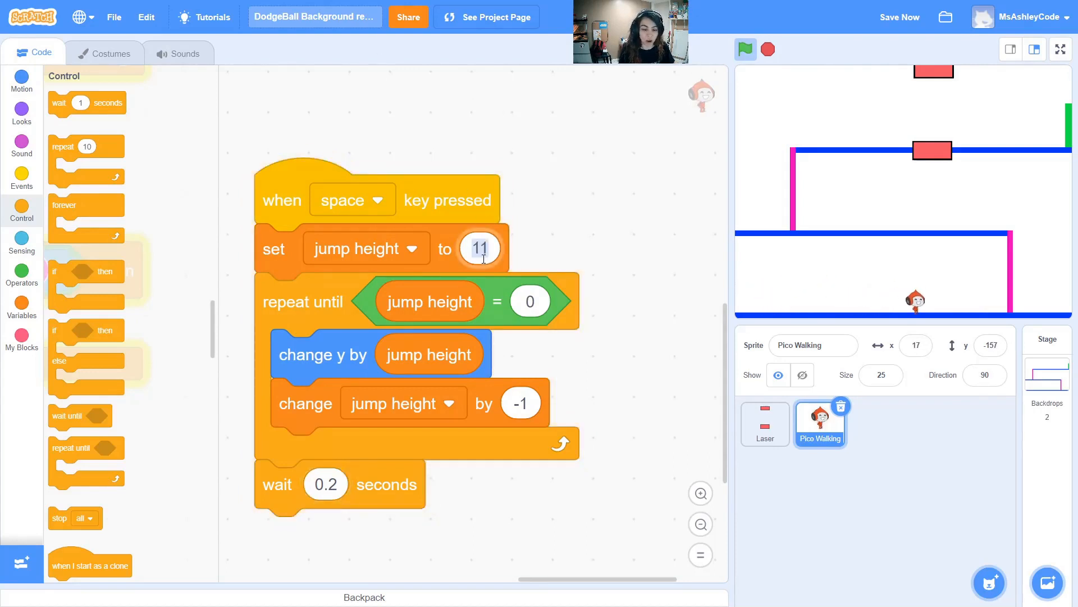
type("15")
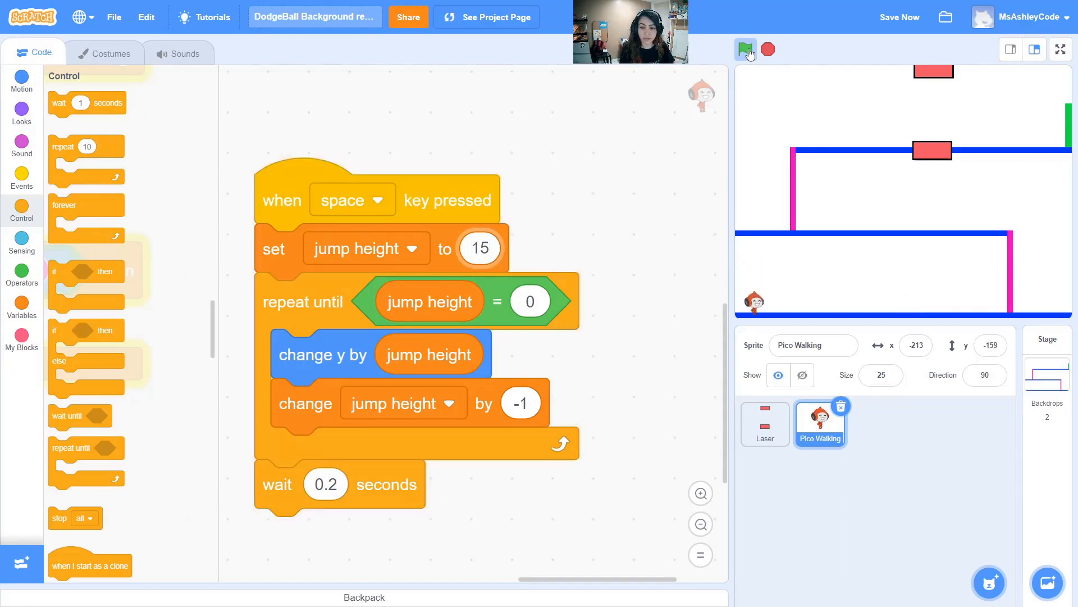
left_click(745, 48)
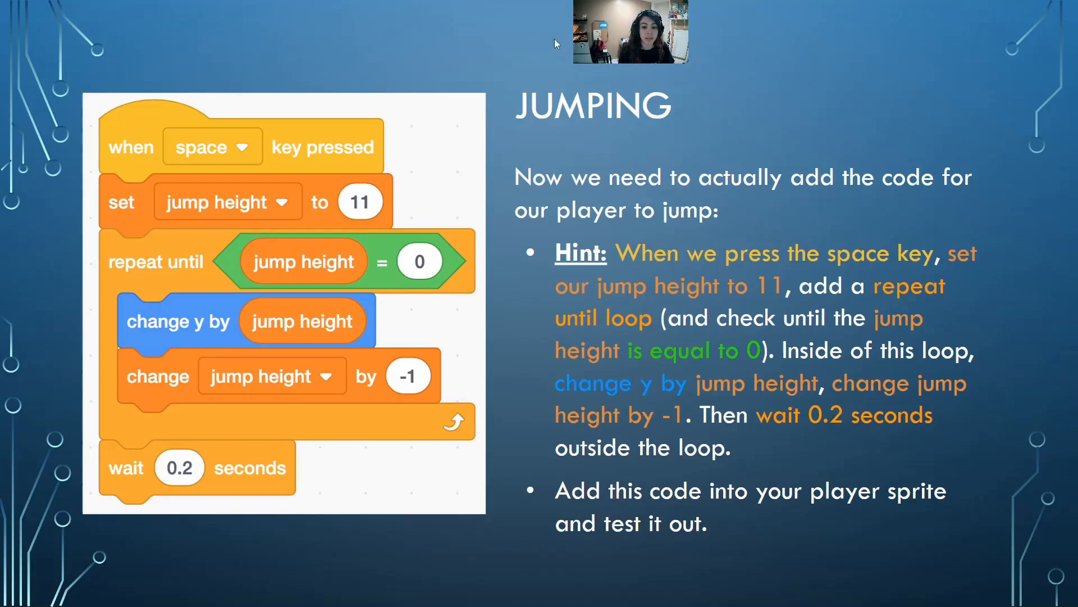
key("right")
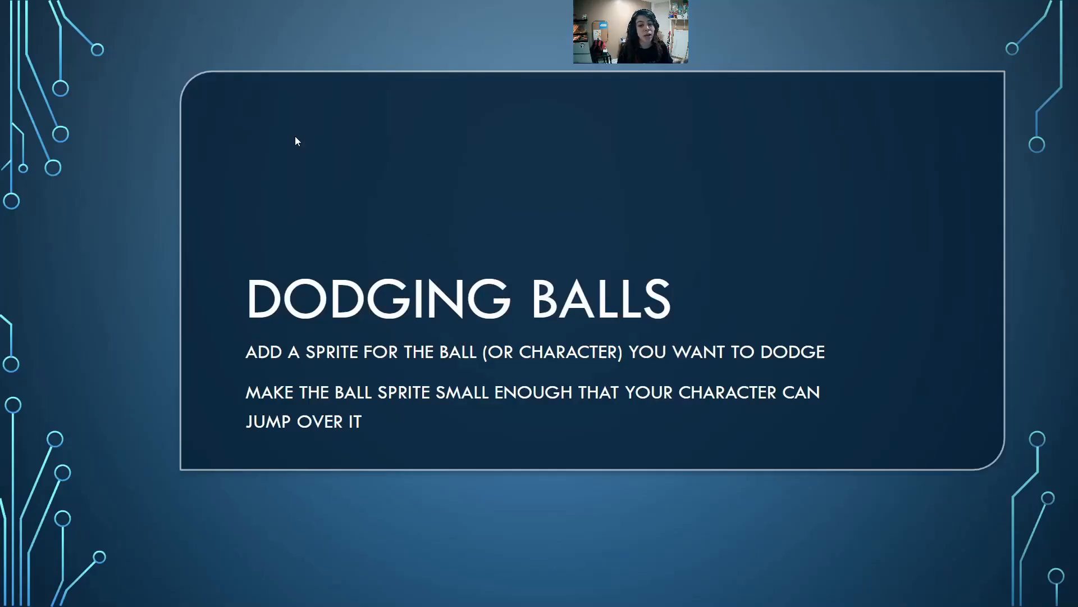